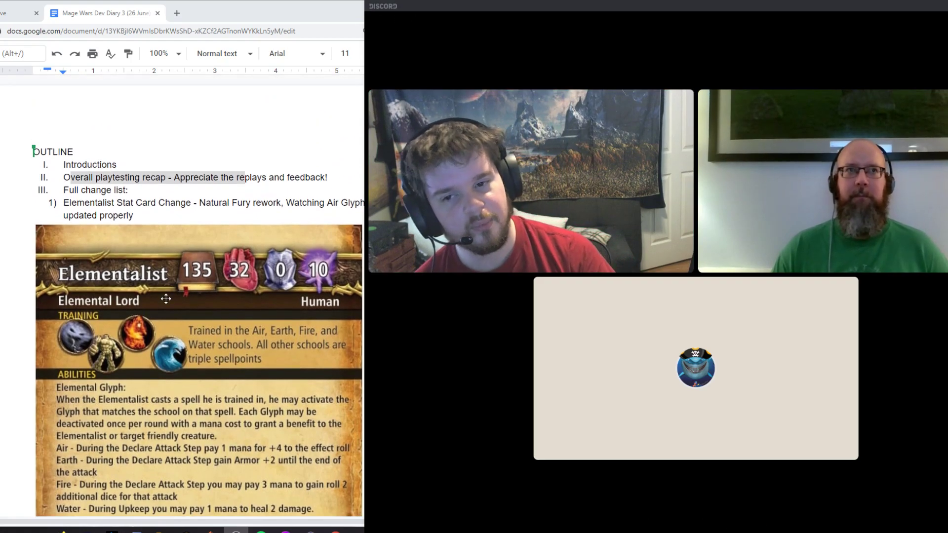
- Scroll down the dev diary to reveal the Elementalist card's Natural Fury ability text
scroll("down", 3)
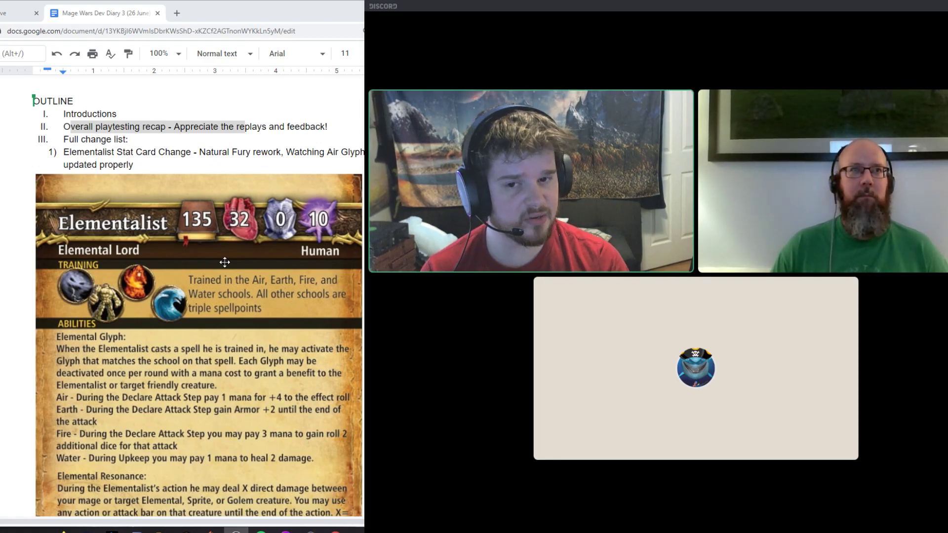
scroll("down", 3)
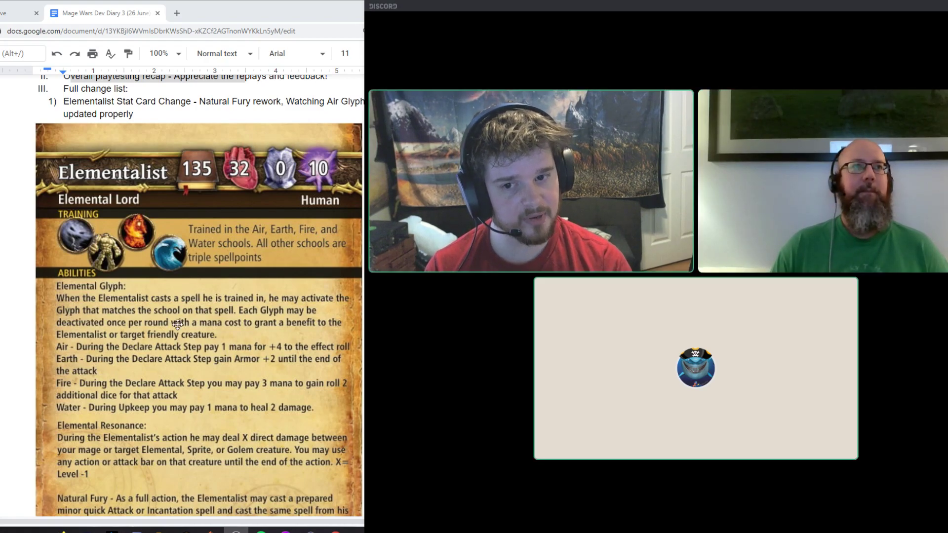
scroll("down", 3)
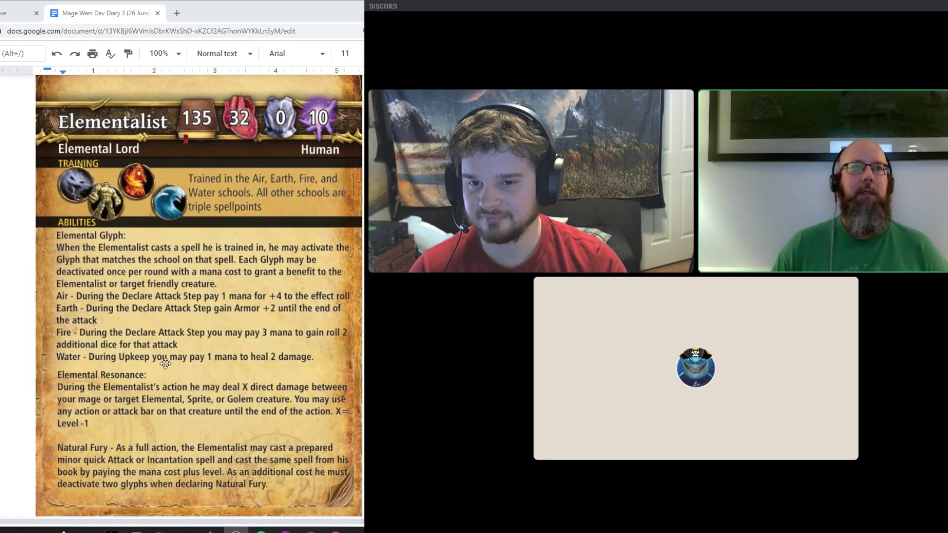
scroll("down", 3)
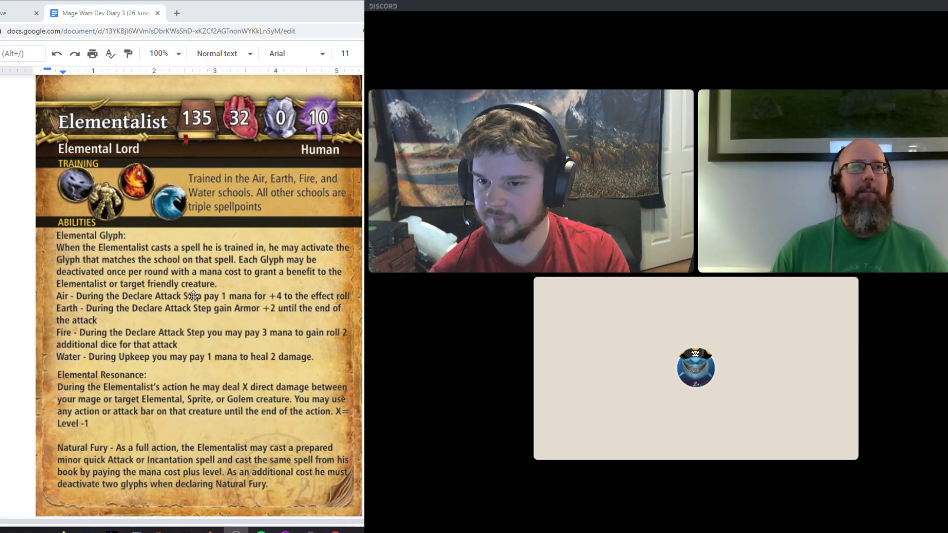
- Scroll slightly so the full Elementalist card with Natural Fury stays in view
scroll("down", 3)
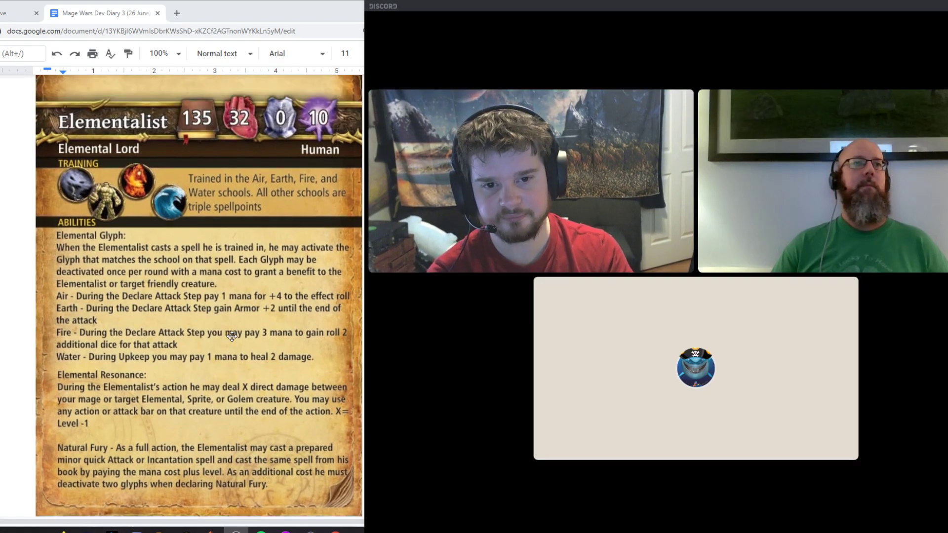
- Scroll down to change item 2, the Elemental Mail rework card and its ability text
scroll("down", 3)
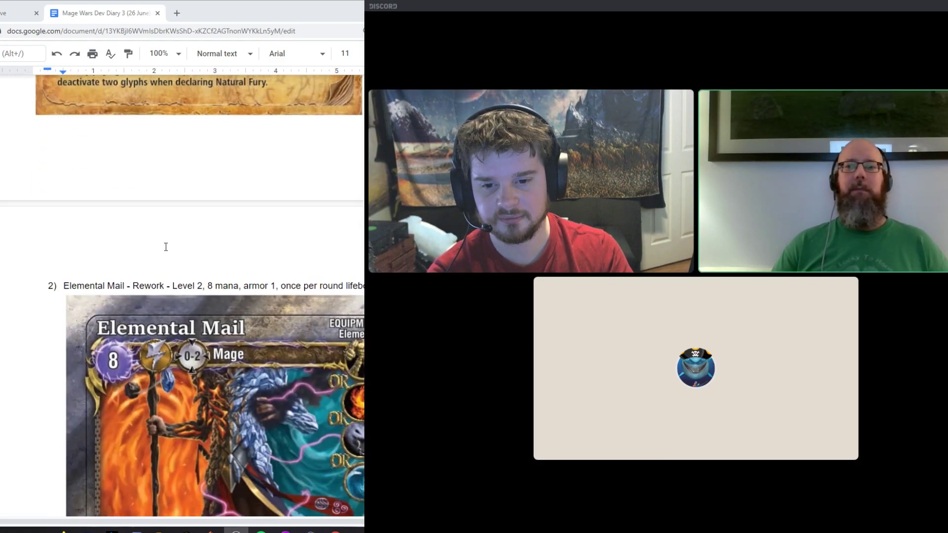
scroll("down", 3)
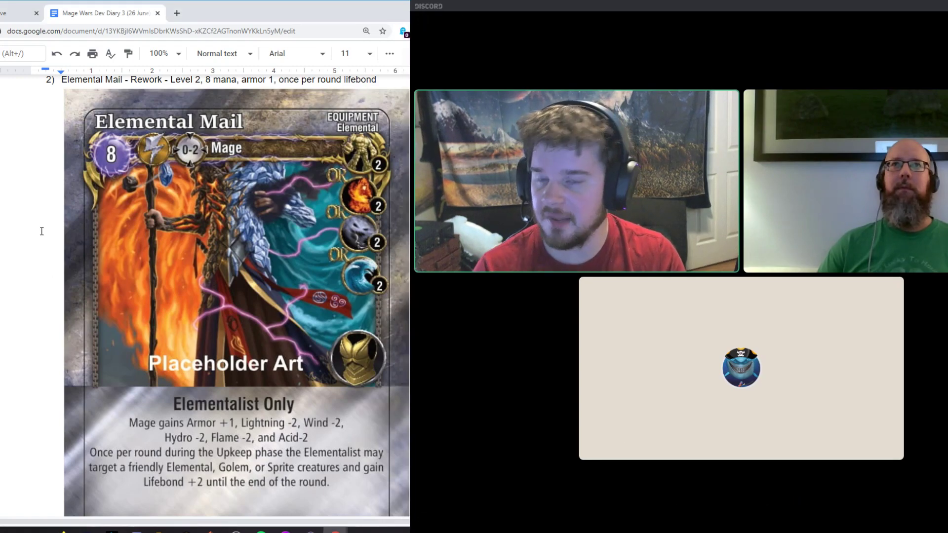
- Select the Elemental Mail card picture, then scroll on to the Natural Pandemonium VR2 conjuration card
left_click(206, 237)
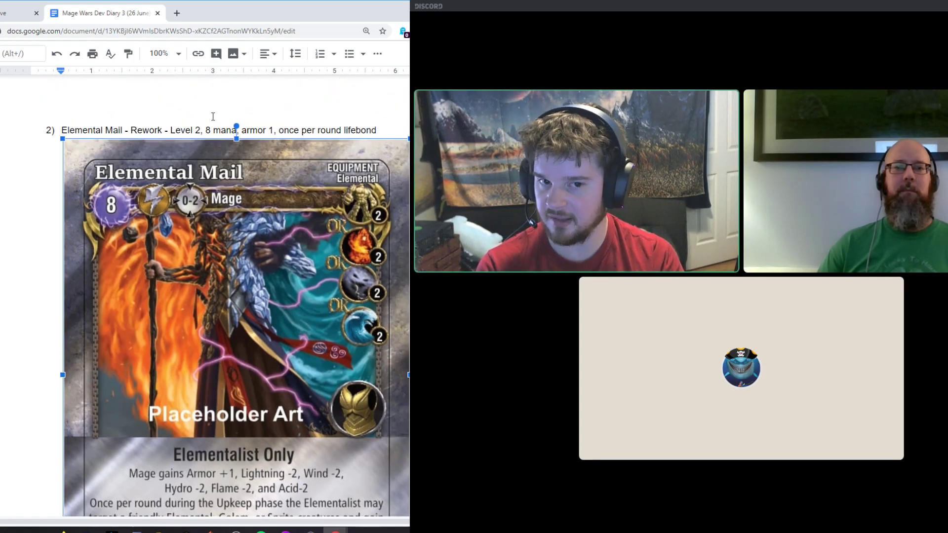
scroll("down", 3)
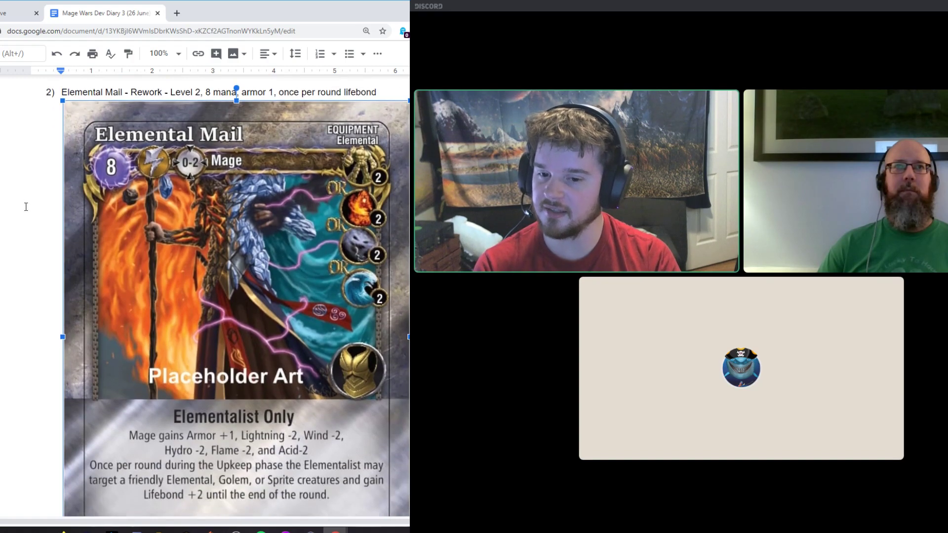
scroll("down", 3)
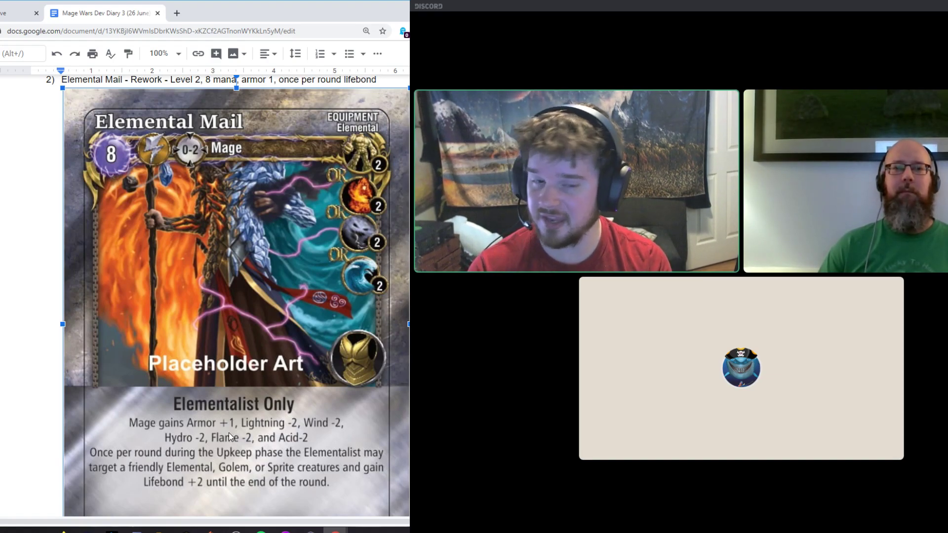
mouse_move(186, 496)
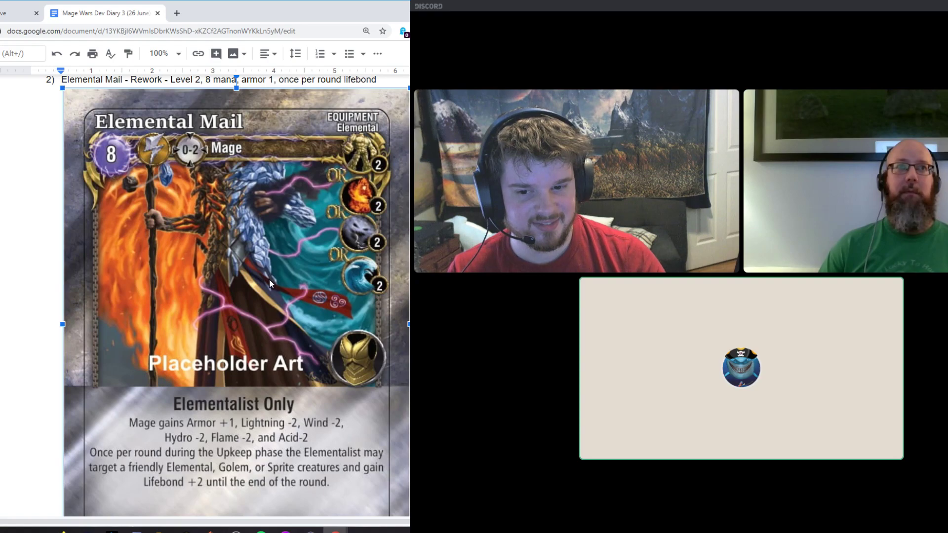
scroll("down", 3)
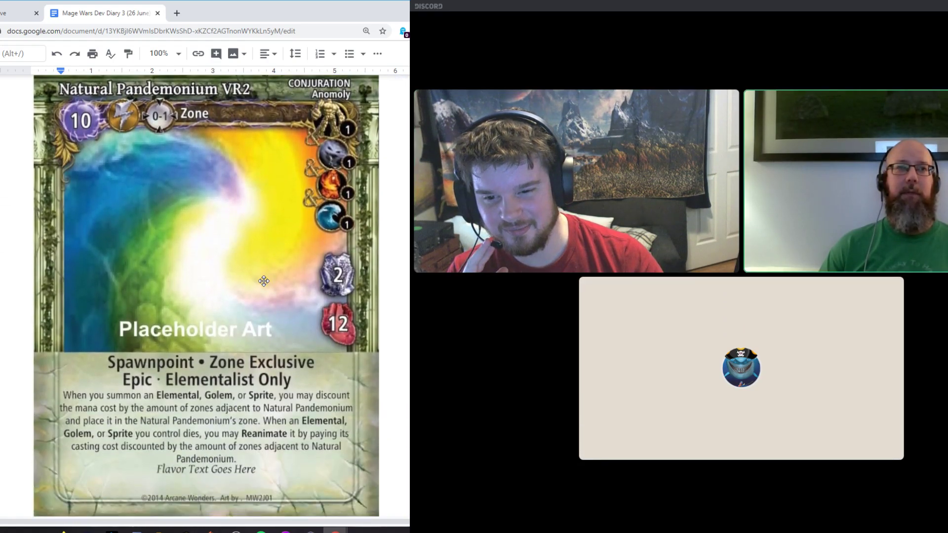
- Scroll to item 3, New Pandemonium, and select the sentence 'Turtling and mana generation was a problem.'
scroll("down", 3)
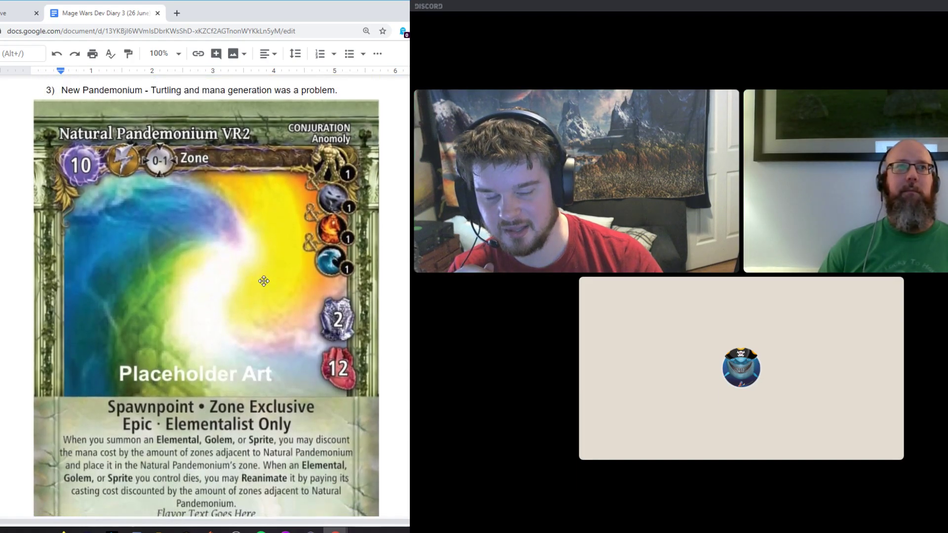
scroll("down", 3)
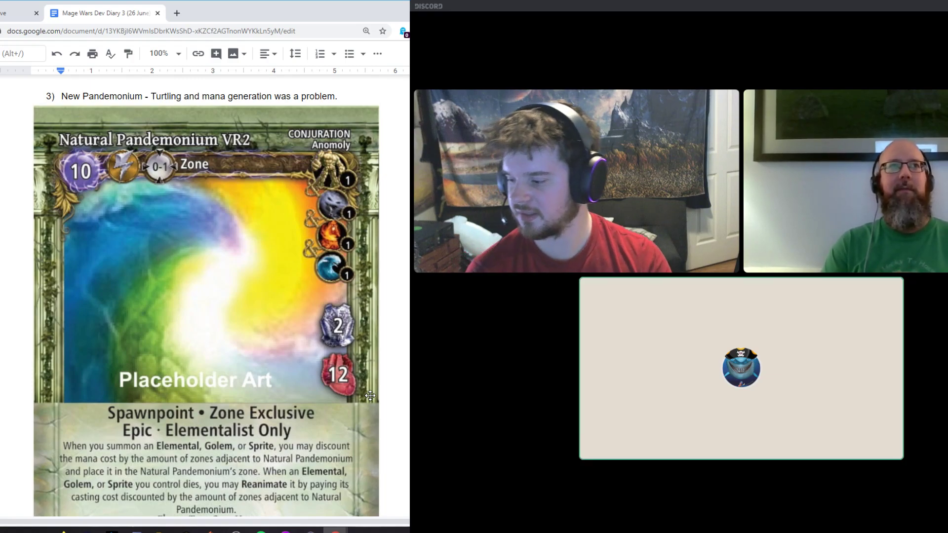
scroll("down", 3)
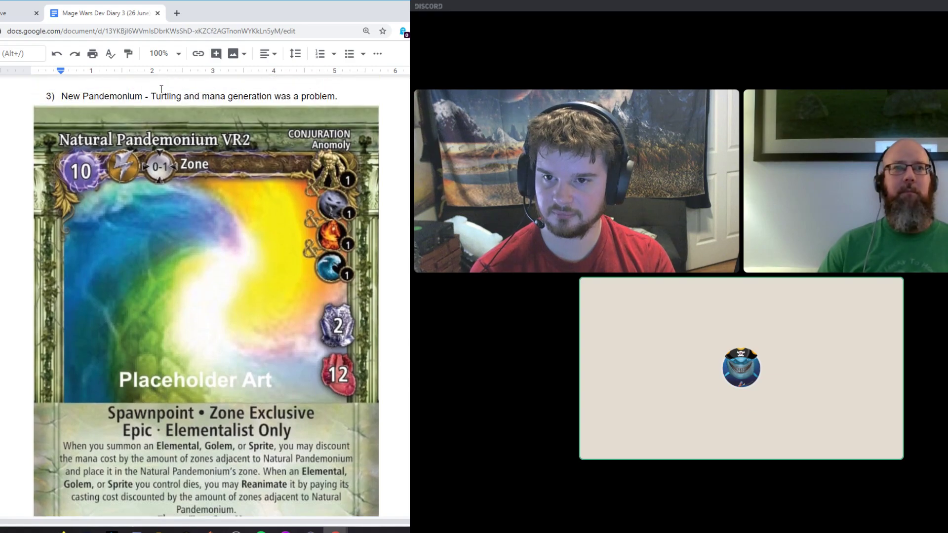
left_click_drag(150, 96, 338, 95)
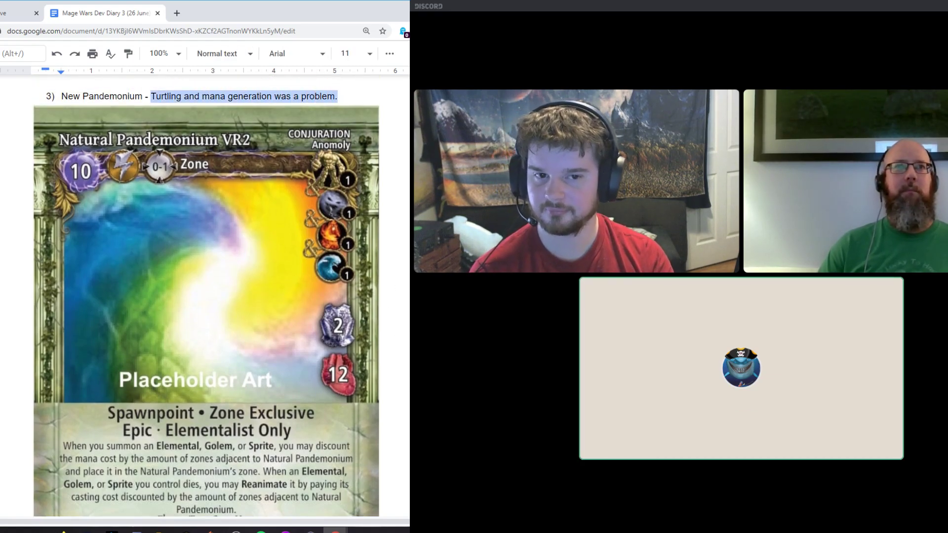
scroll("down", 3)
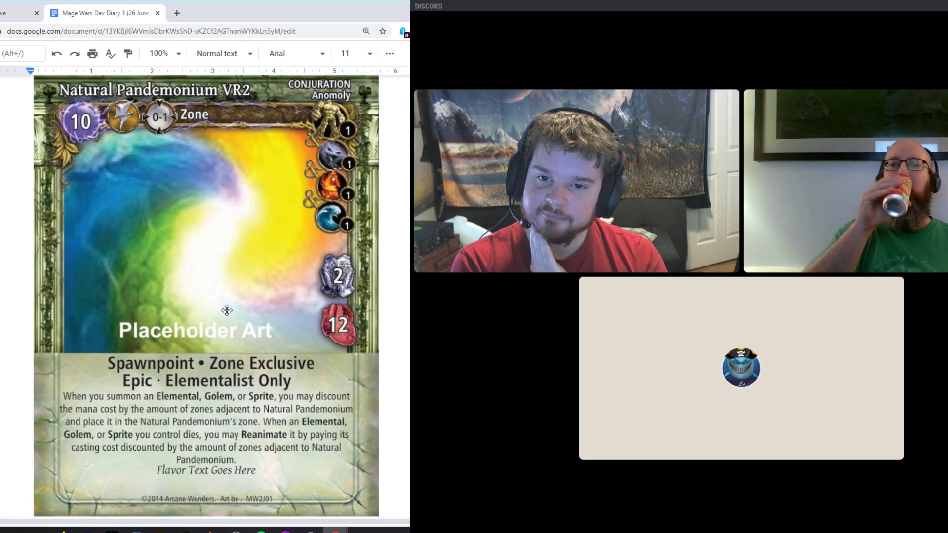
mouse_move(218, 318)
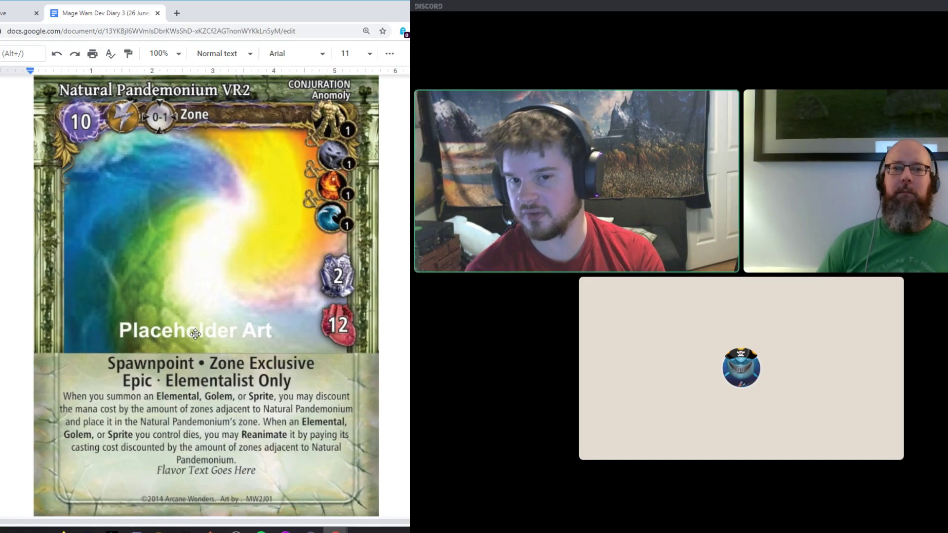
mouse_move(270, 260)
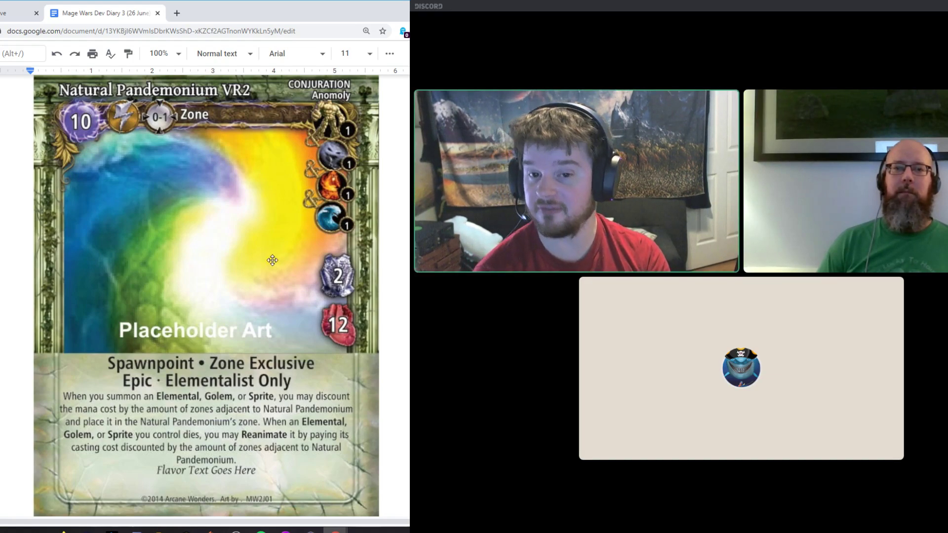
mouse_move(208, 298)
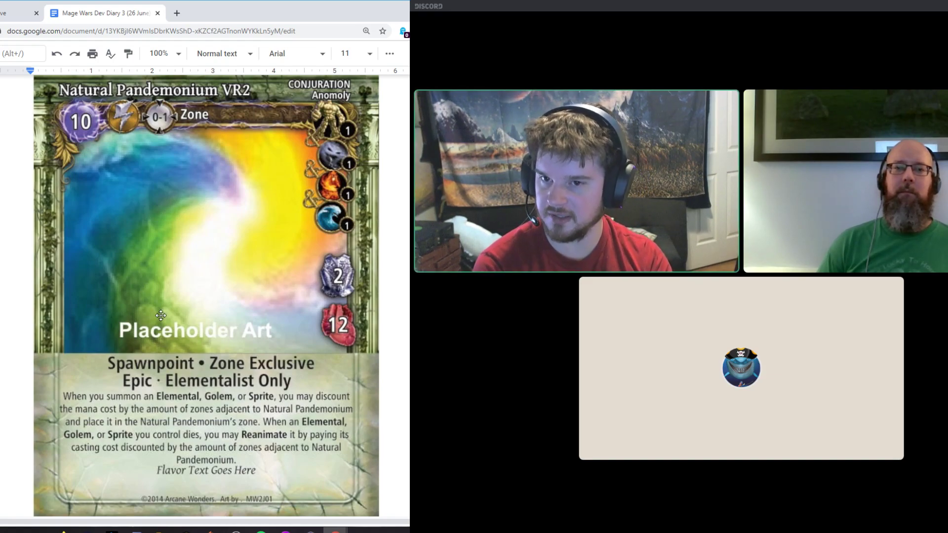
- Scroll past the Stormfront and Wind Elemental cards to item 6, the Meltdown Range 0-1 card
scroll("down", 3)
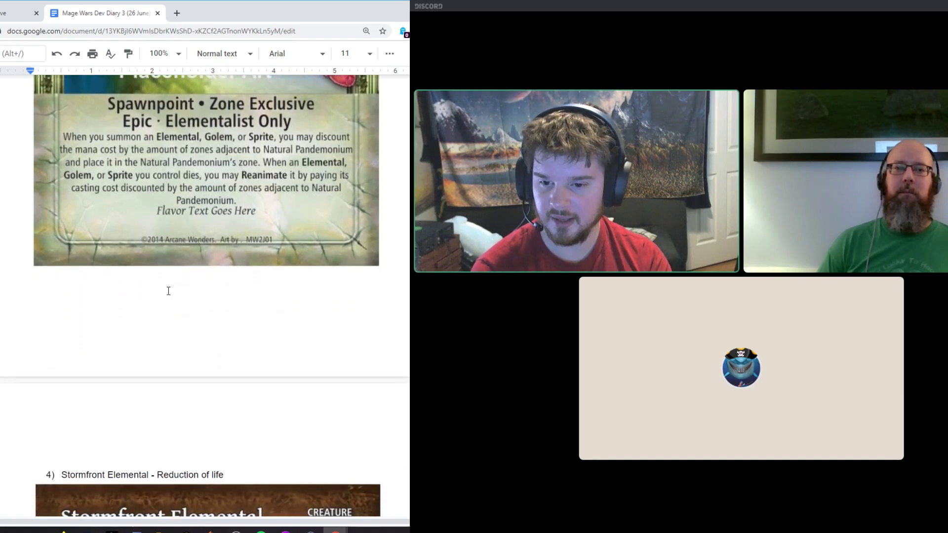
scroll("down", 3)
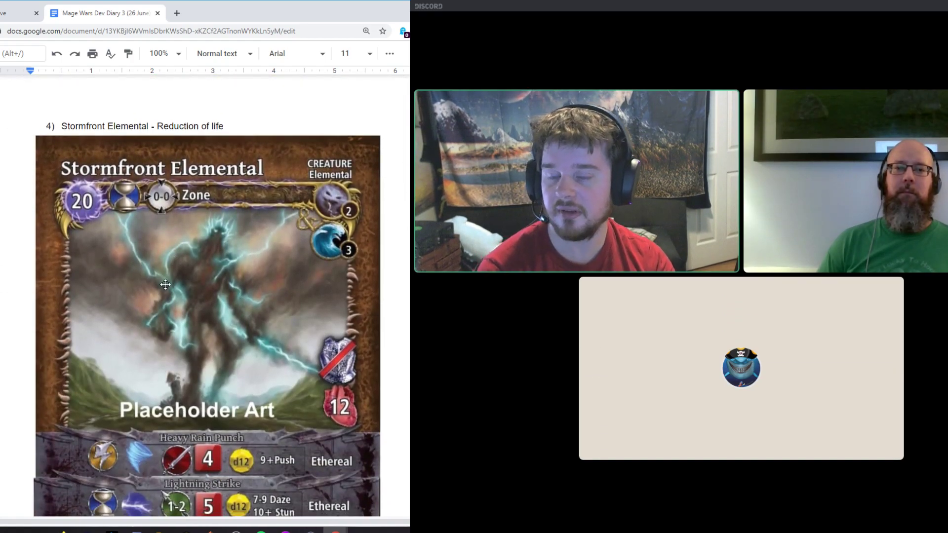
scroll("down", 3)
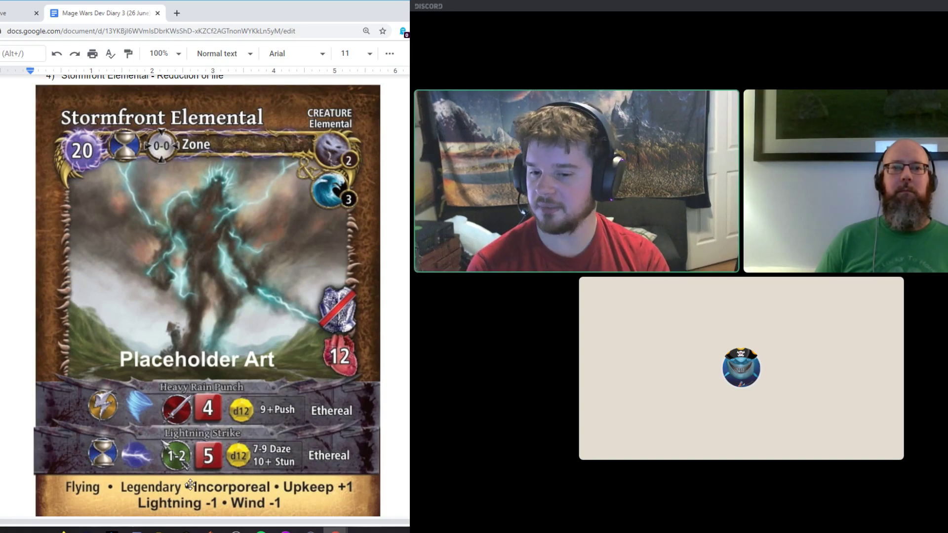
scroll("down", 3)
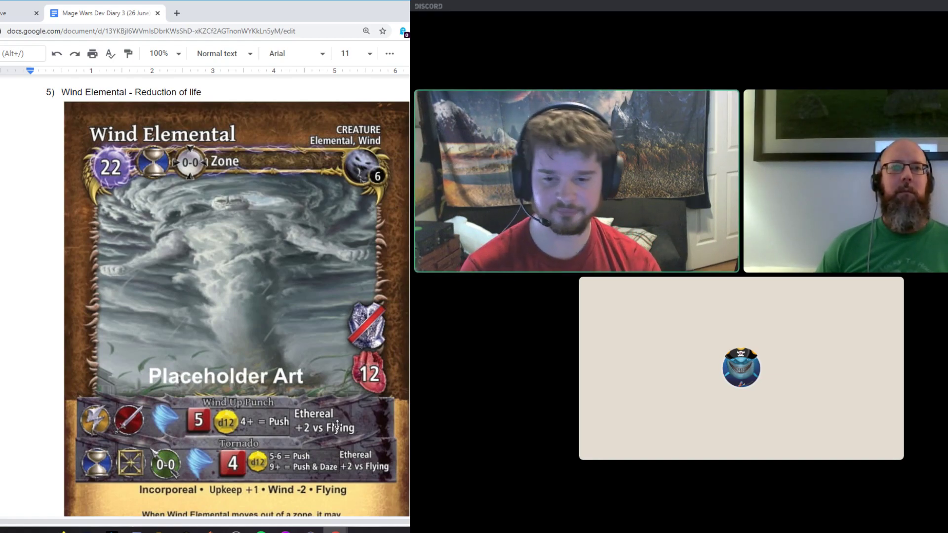
scroll("down", 3)
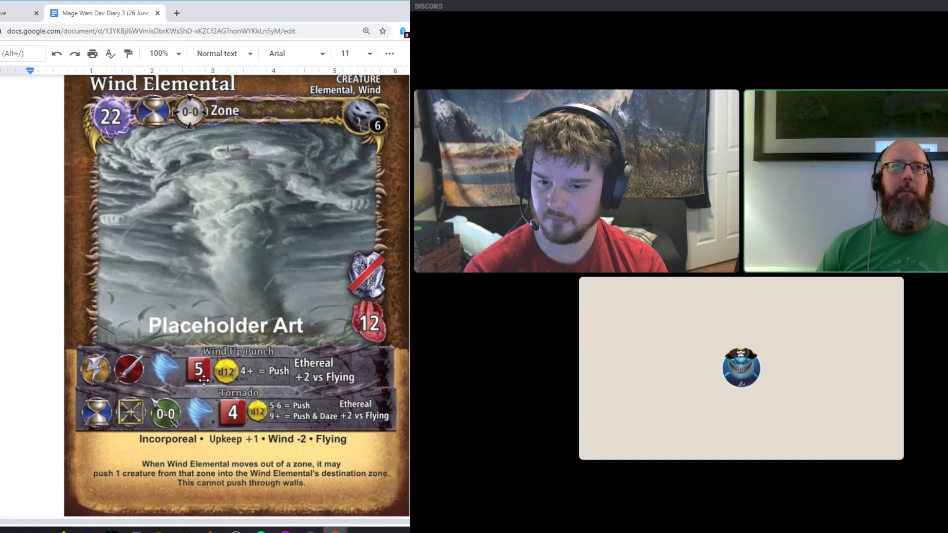
scroll("down", 3)
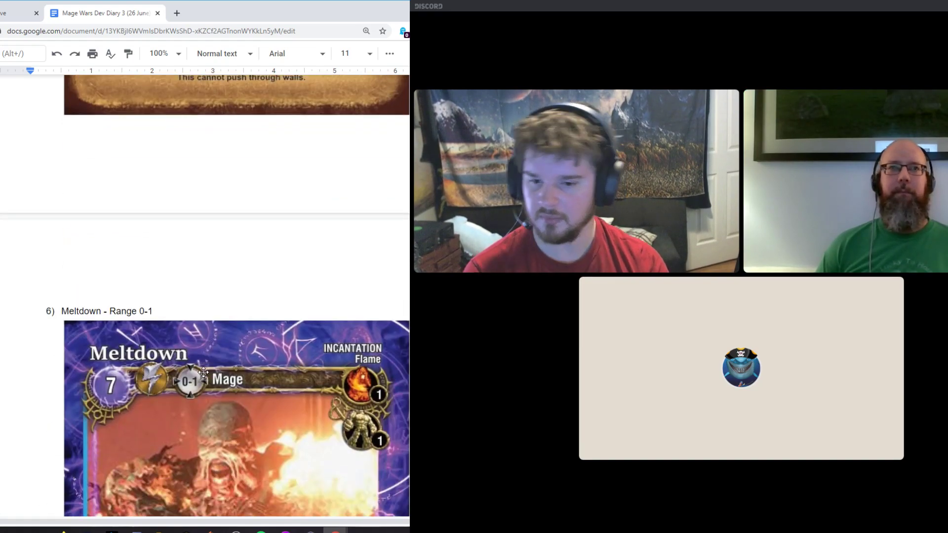
- Scroll down to show the full Meltdown card with its Epic equipment-destroying ability text
scroll("down", 3)
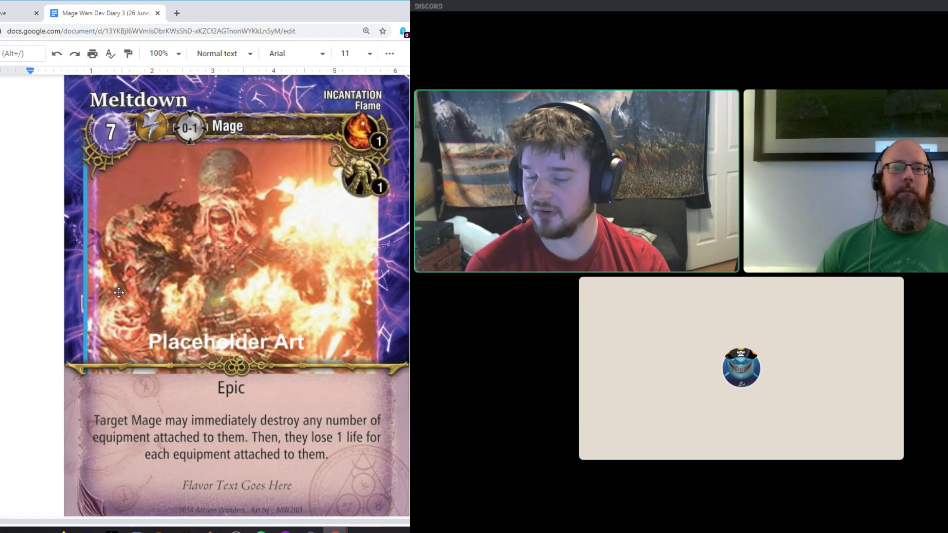
mouse_move(129, 299)
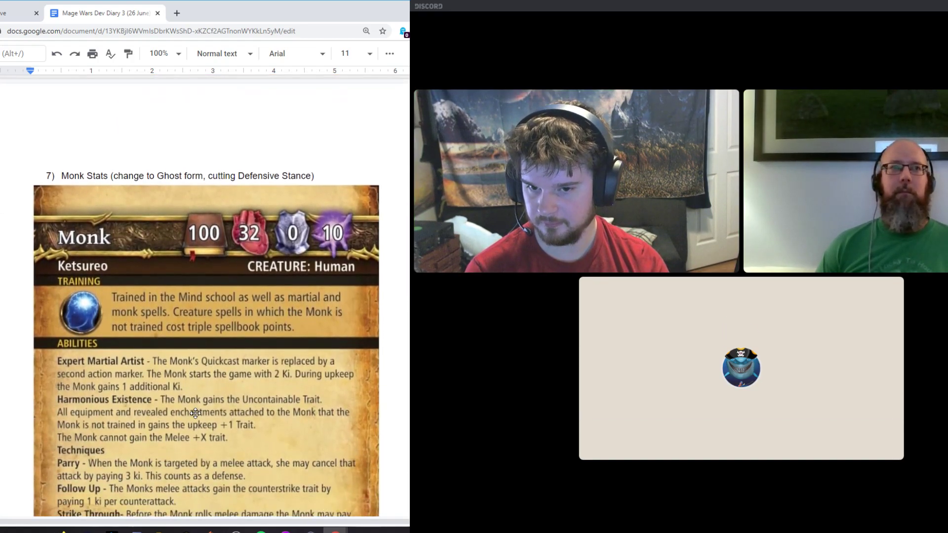
- Scroll down through item 7's Monk card to its Ghost Form ability and Straight Punch attack
scroll("down", 3)
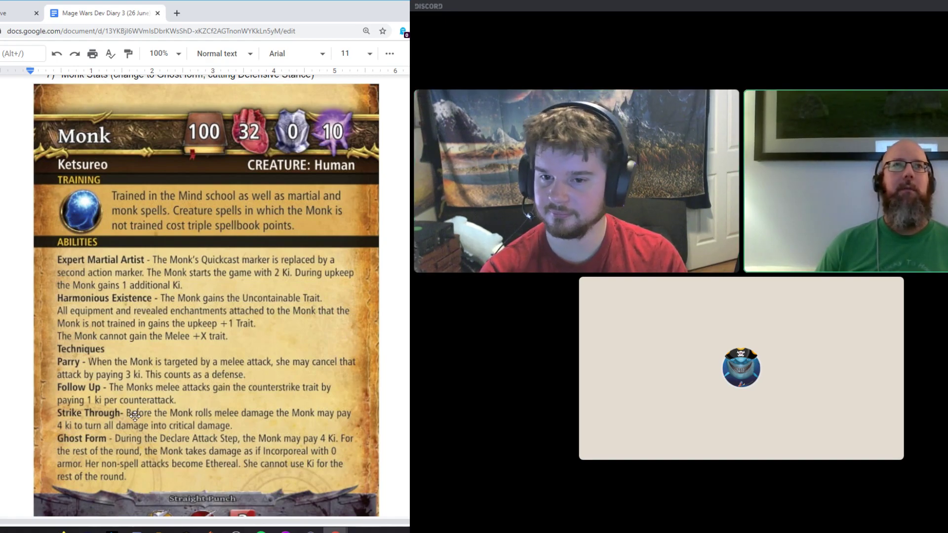
scroll("down", 3)
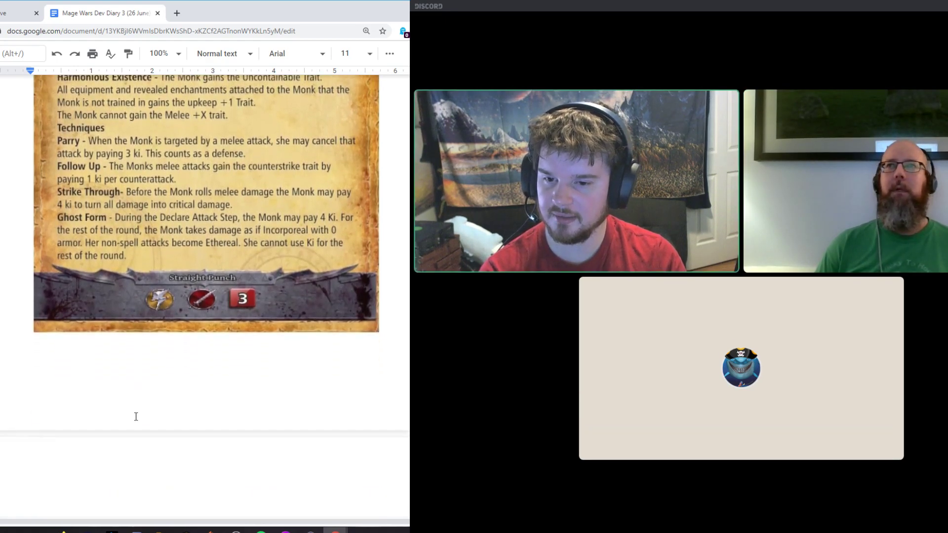
- Scroll past the Seismic Hammer rework card to item 9, the Five Point Death Strike card
scroll("down", 3)
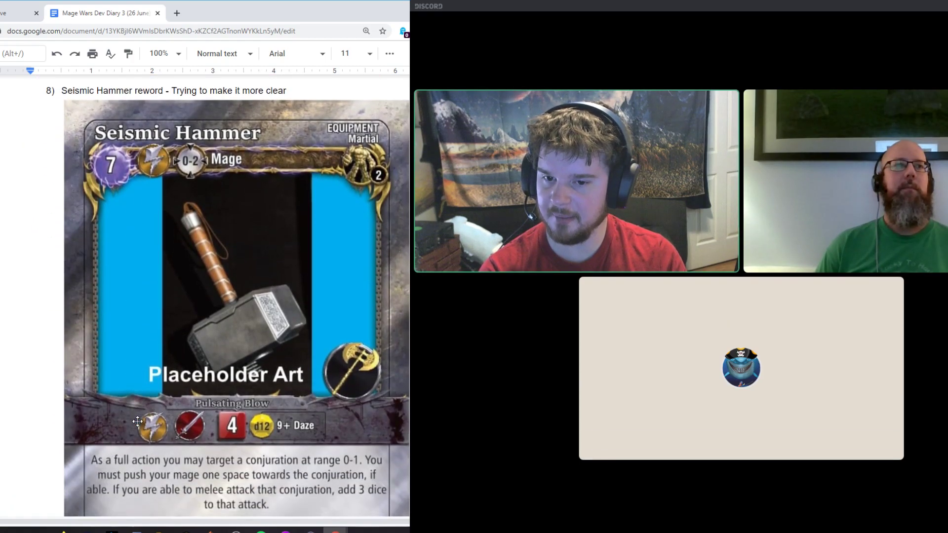
scroll("down", 3)
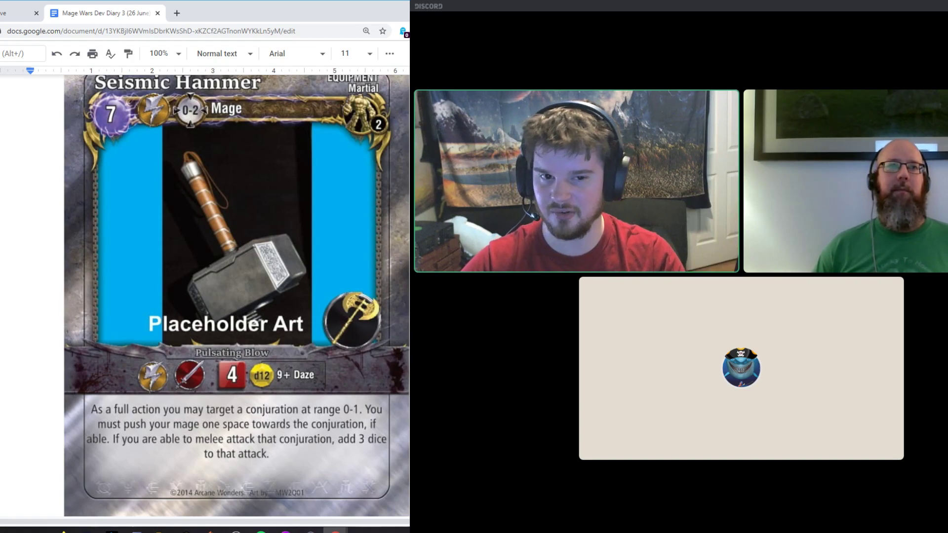
scroll("down", 3)
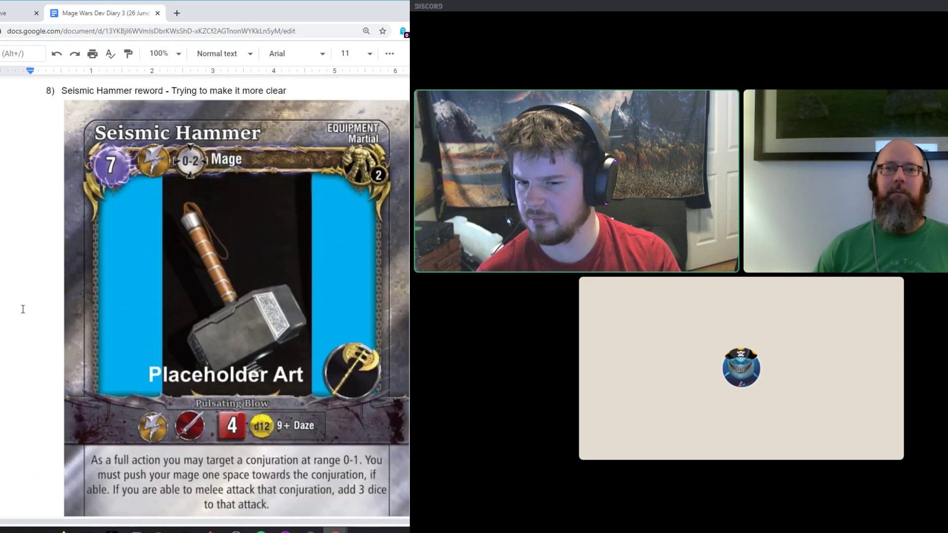
scroll("down", 3)
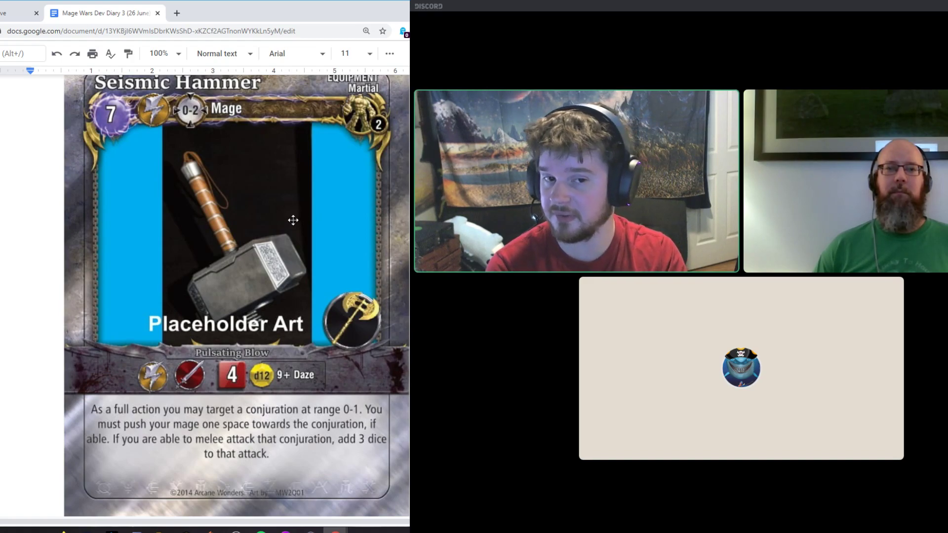
scroll("down", 3)
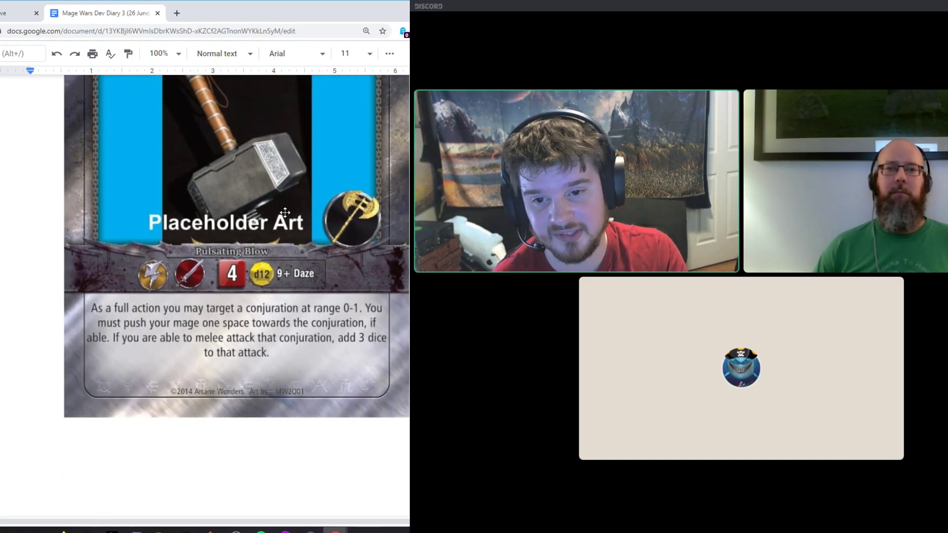
scroll("down", 3)
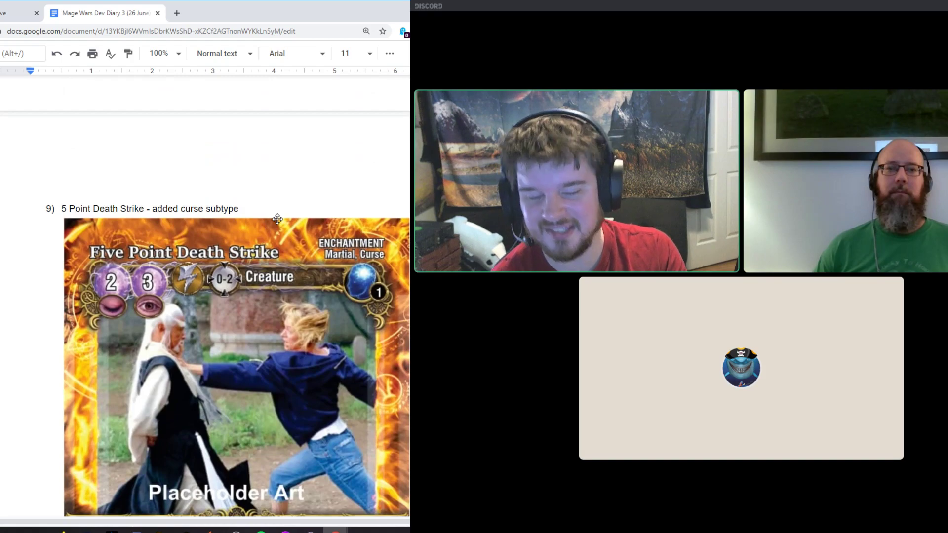
- Scroll through the Five Point Death Strike card text to item 10, Harmonize - fixed target line
scroll("down", 3)
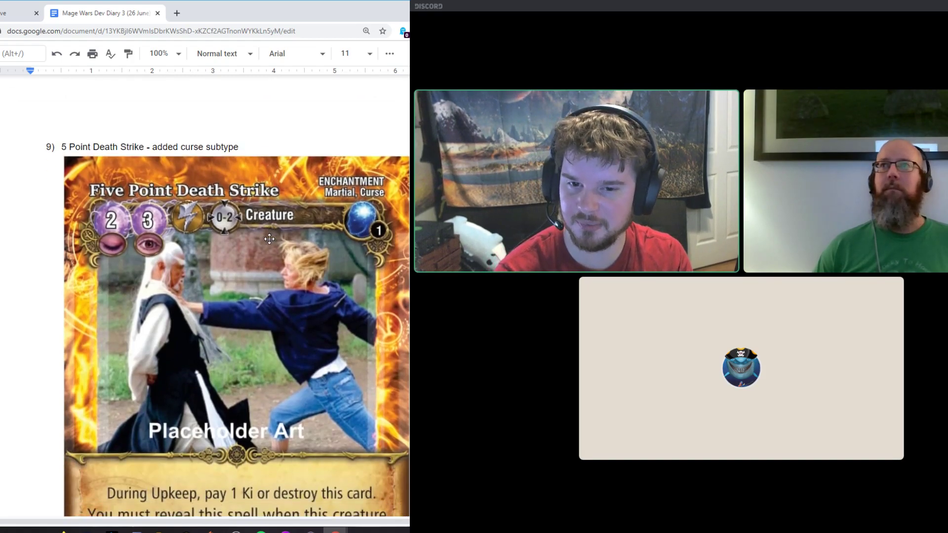
scroll("down", 3)
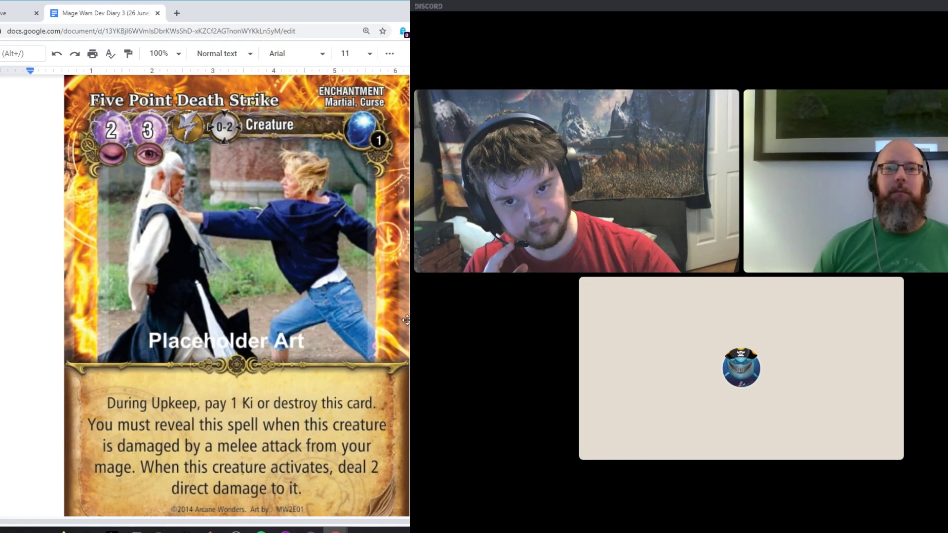
scroll("down", 3)
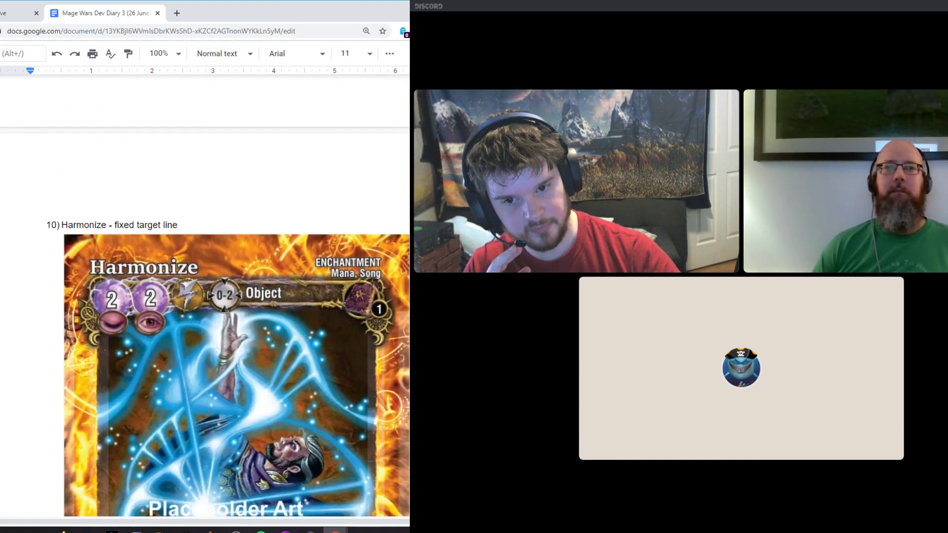
- Scroll past the Harmonize card to section IV, Cut Cards, and section V, OCTGN patch notes
scroll("down", 3)
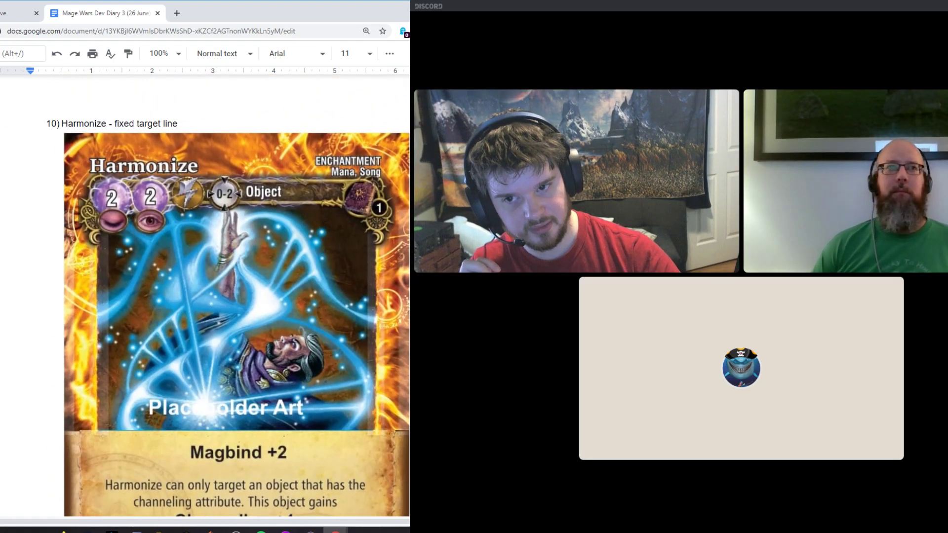
scroll("down", 3)
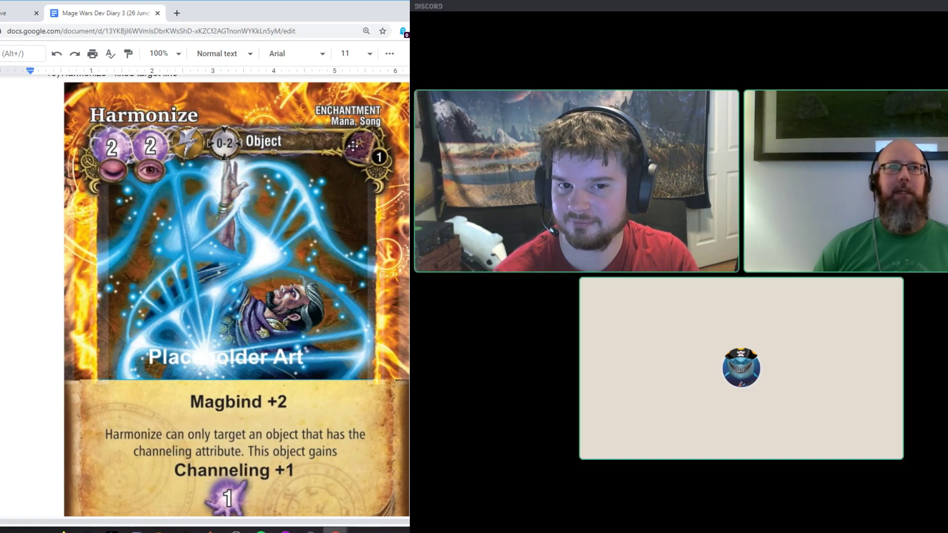
mouse_move(72, 245)
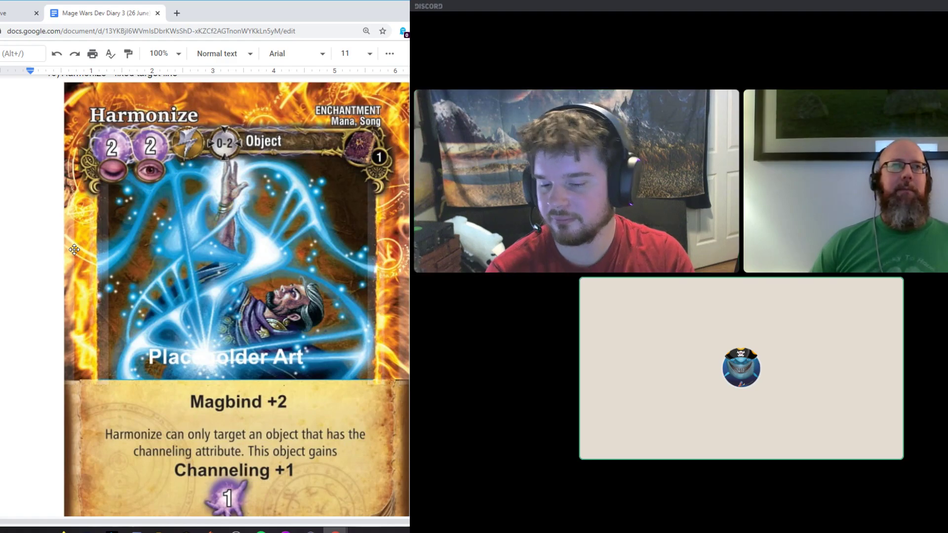
scroll("down", 3)
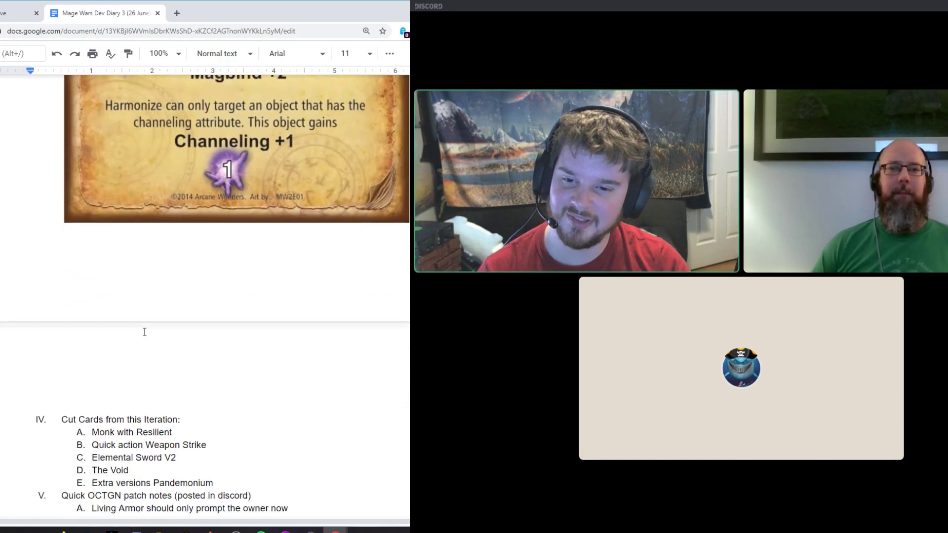
scroll("down", 3)
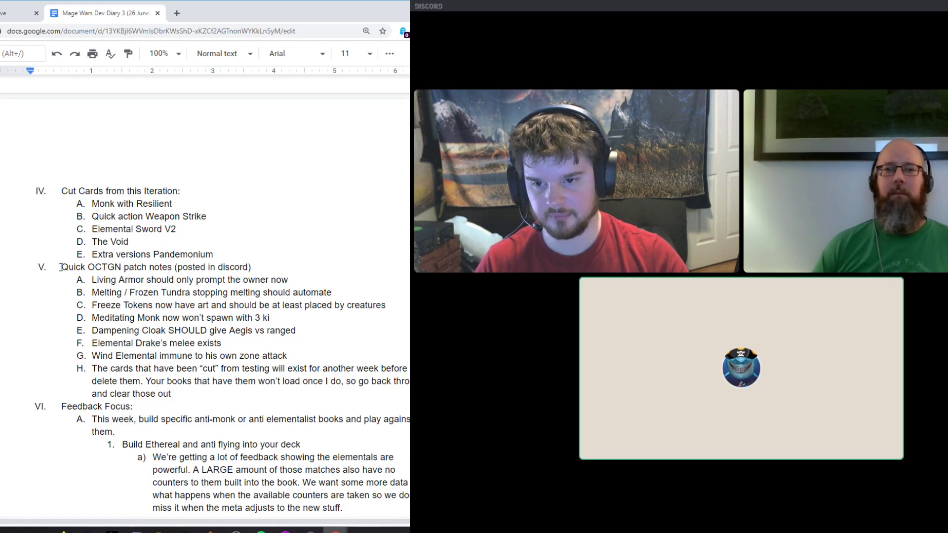
- Place the cursor in the document at the Feedback Focus section's Reasoning paragraph on counters
left_click(126, 242)
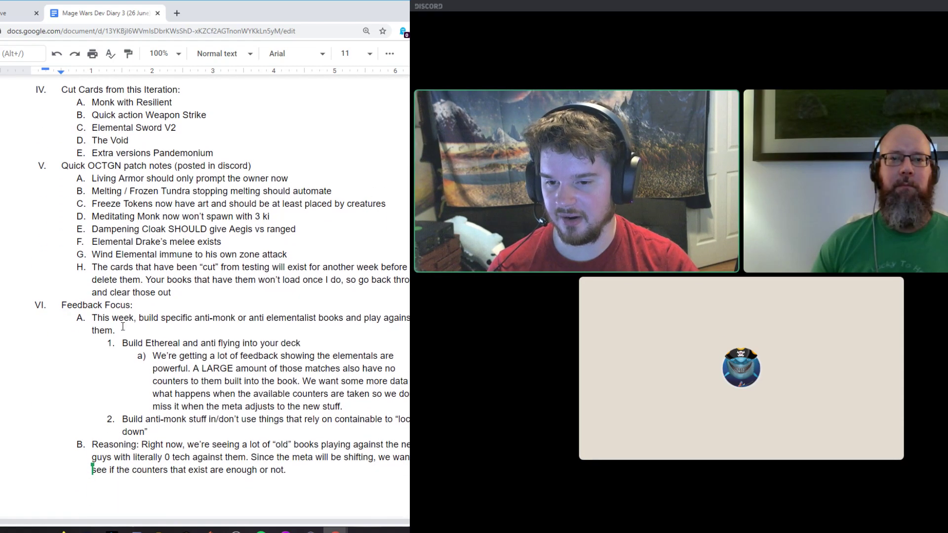
scroll("down", 3)
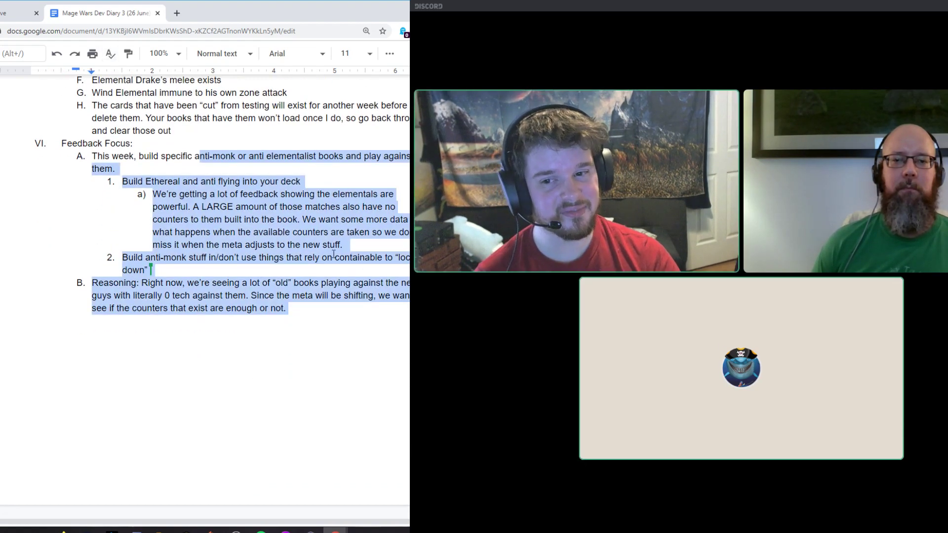
- Load forum.arcanewonders.com in a new Chrome tab beside the dev diary
left_click(289, 308)
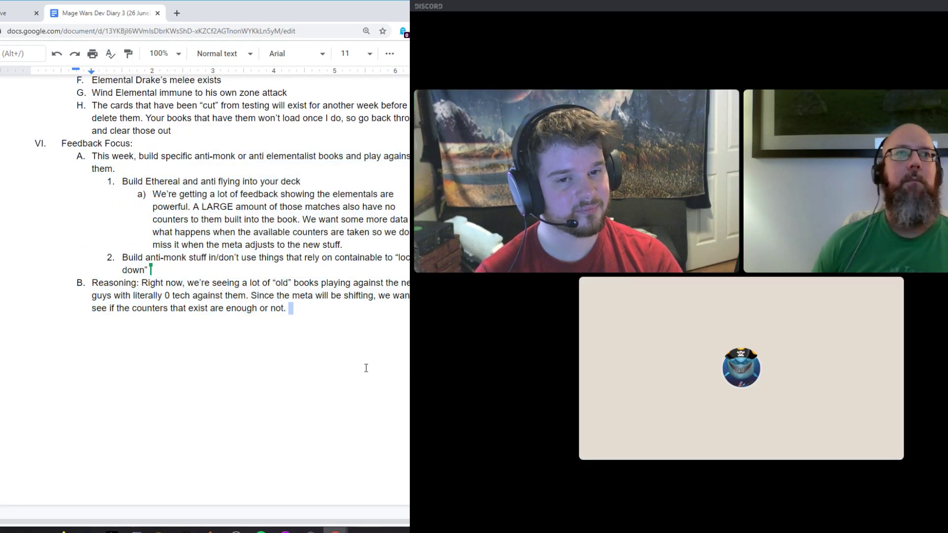
mouse_move(353, 381)
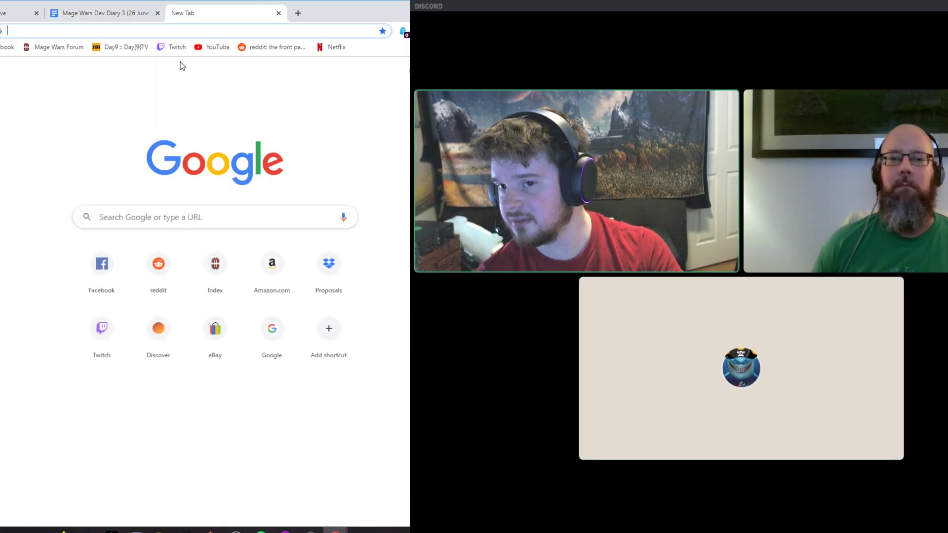
type("forum.arcanewonders.com")
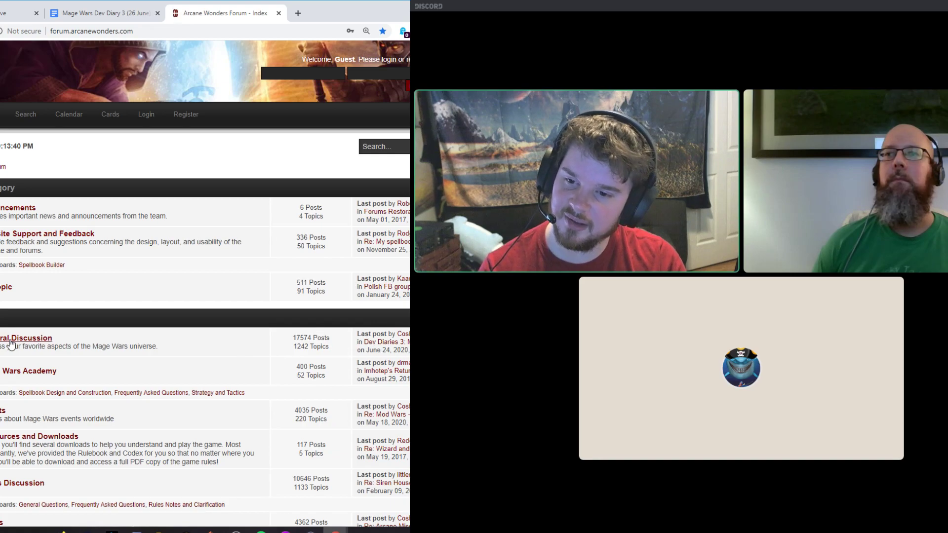
- From General Discussion, bring up the 'Create a Card - Together!' topic with its card-type poll results
left_click(24, 338)
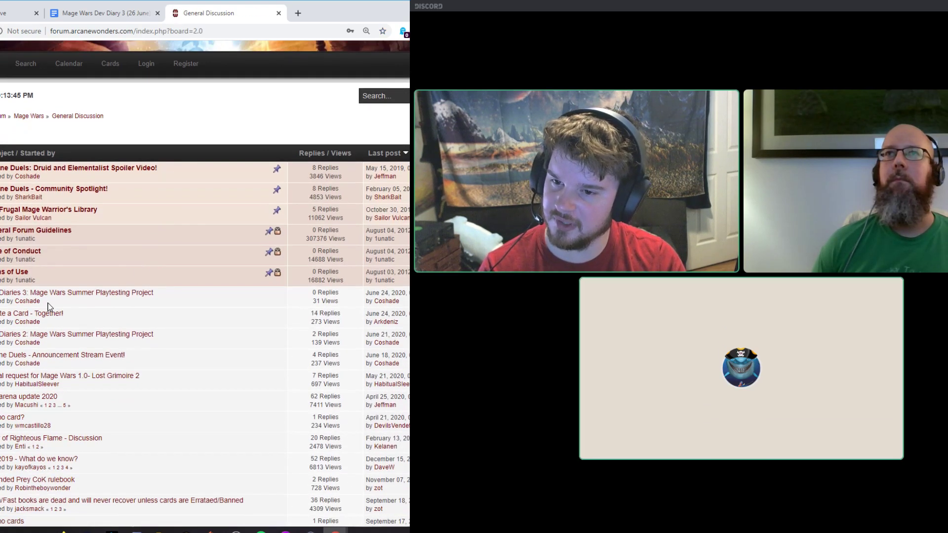
left_click(27, 314)
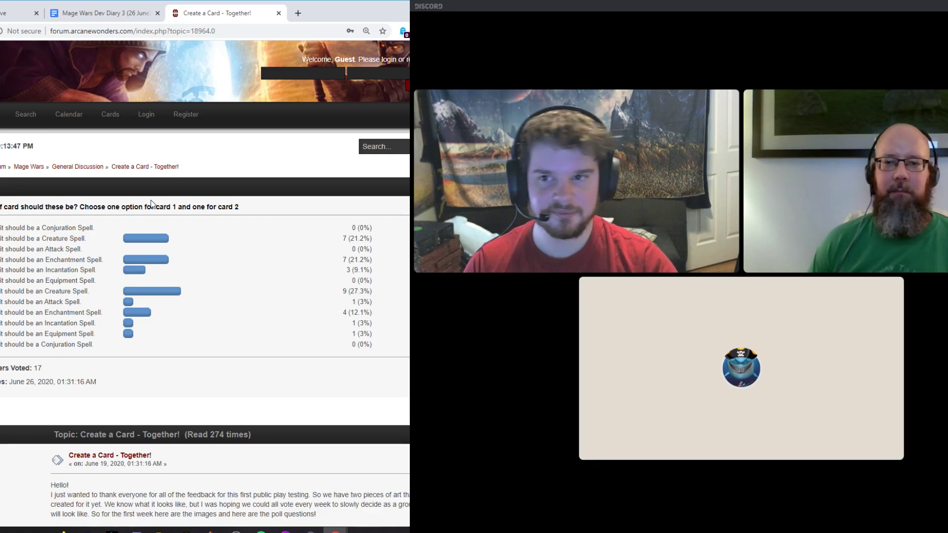
- Switch back to the Dev Diary 3 document and scroll to item 10, Harmonize
left_click(98, 12)
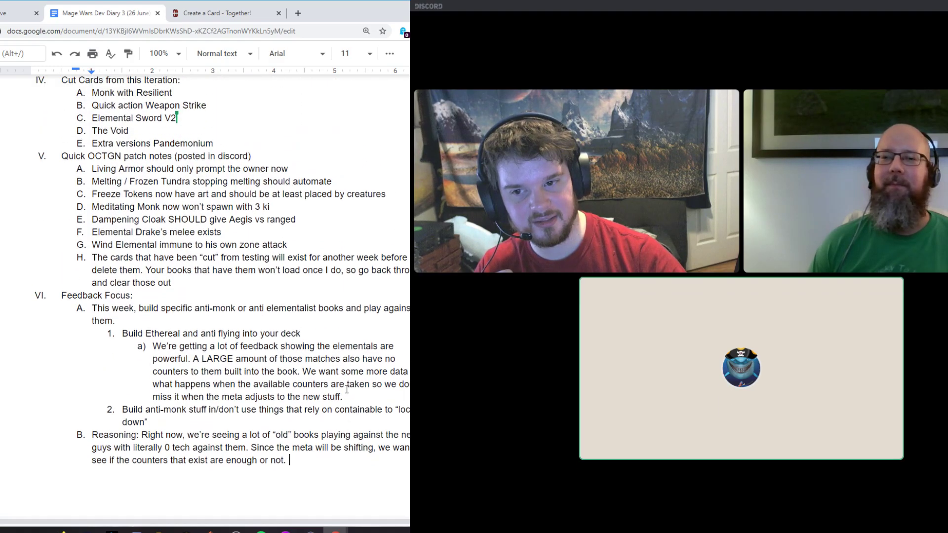
scroll("down", 3)
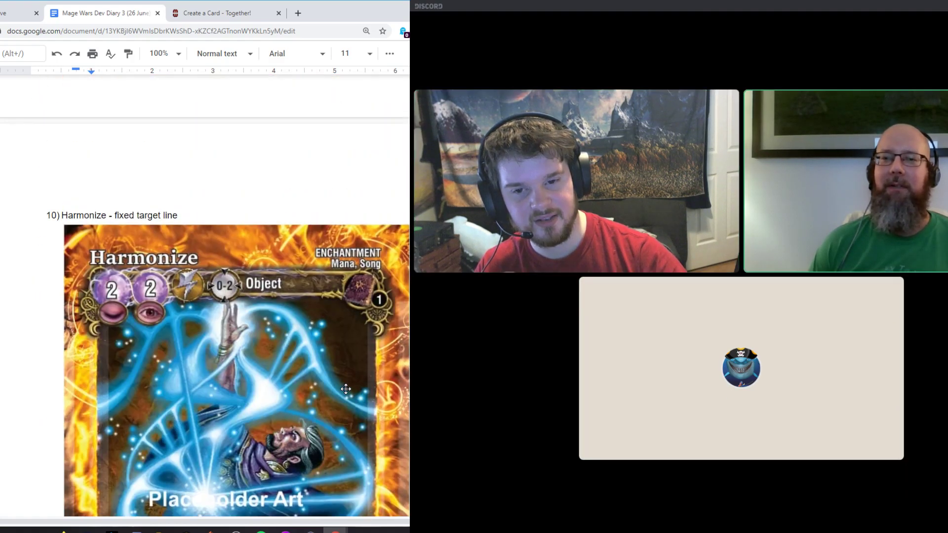